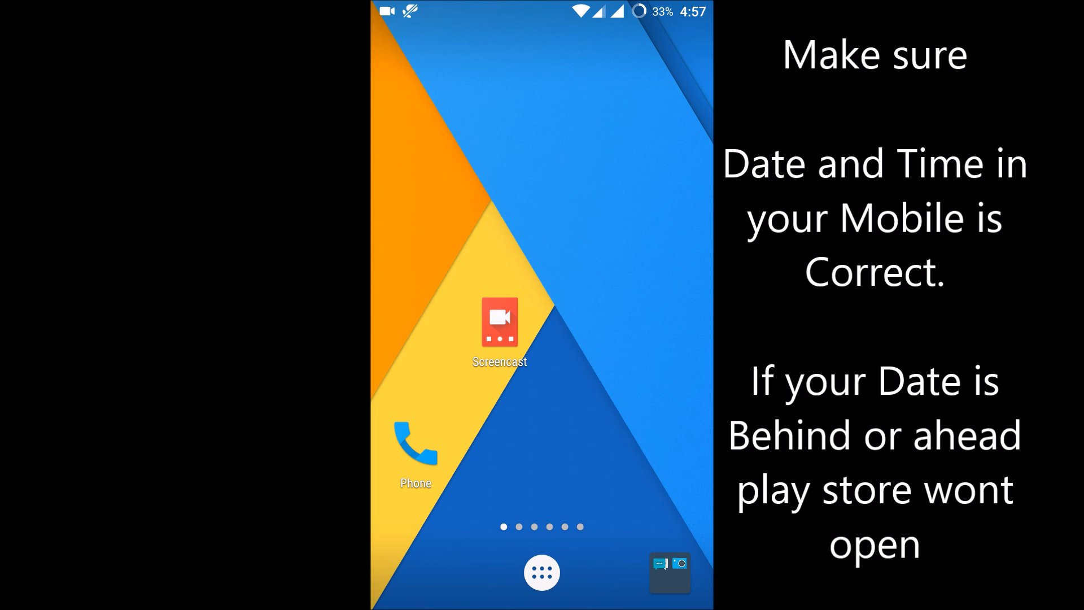
# - Launch Settings from the app drawer and go to the Apps section
pyautogui.click(541, 572)
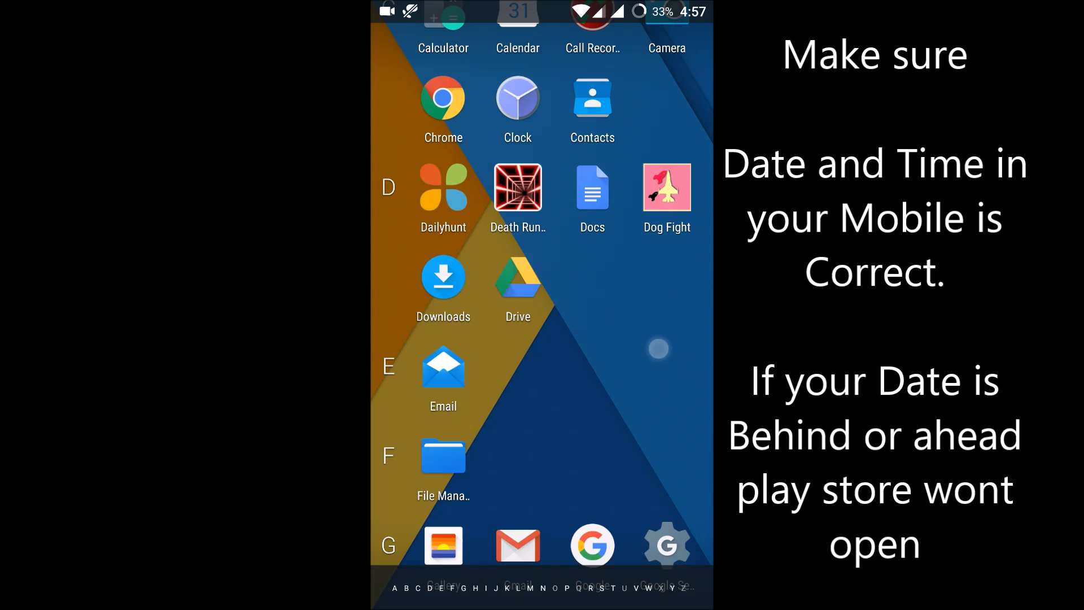
pyautogui.scroll(-3)
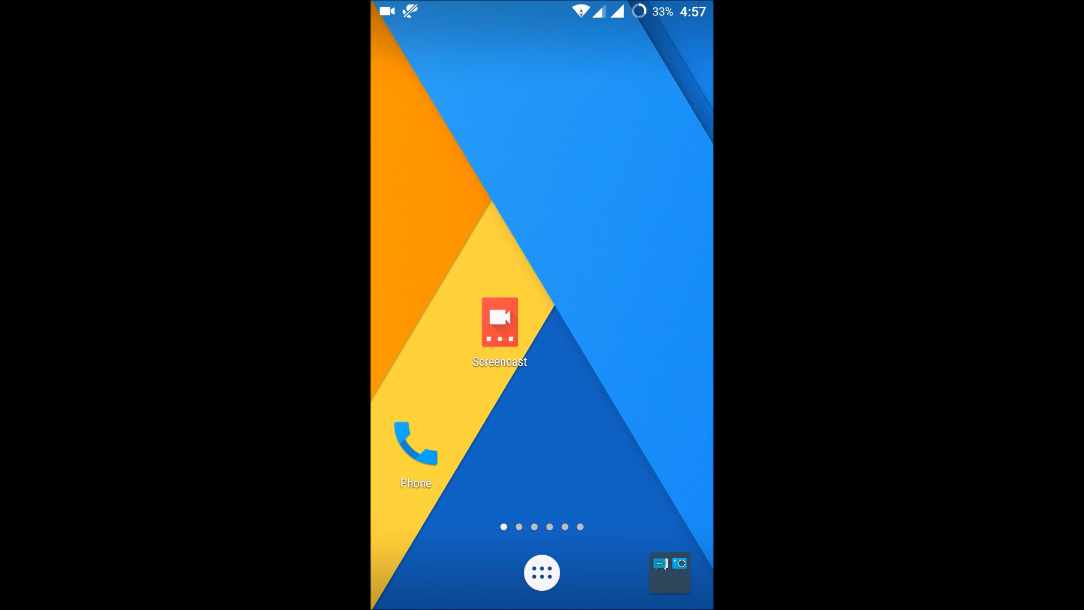
pyautogui.click(542, 572)
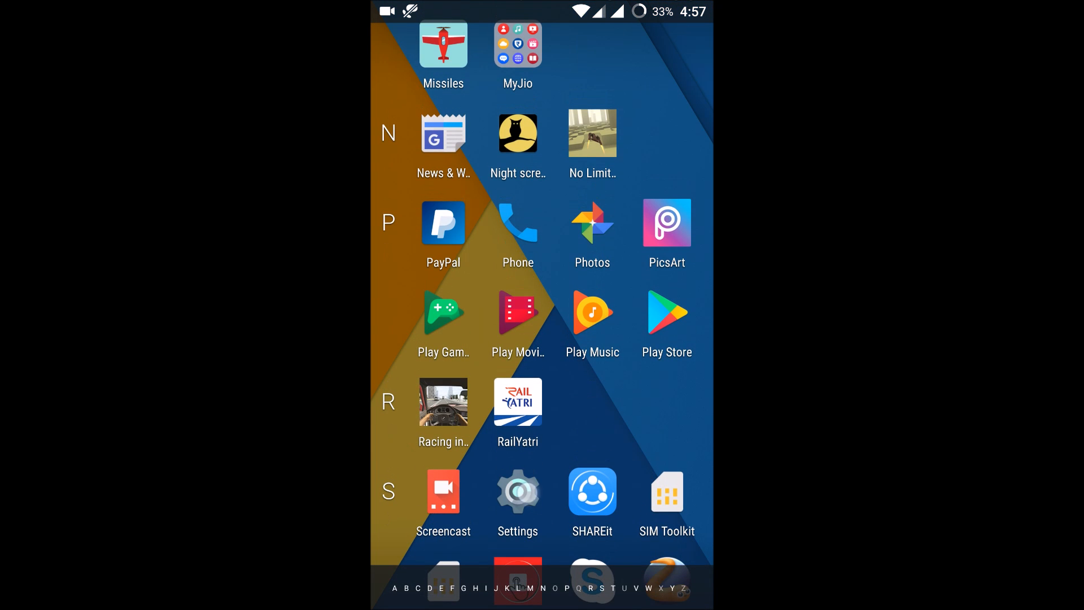
pyautogui.click(517, 490)
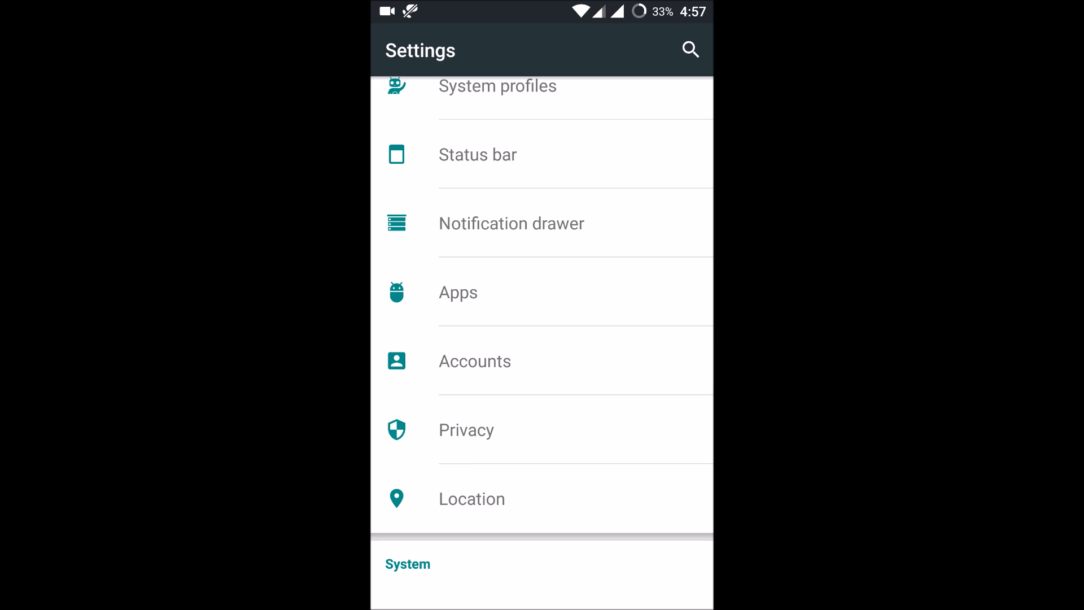
pyautogui.click(458, 292)
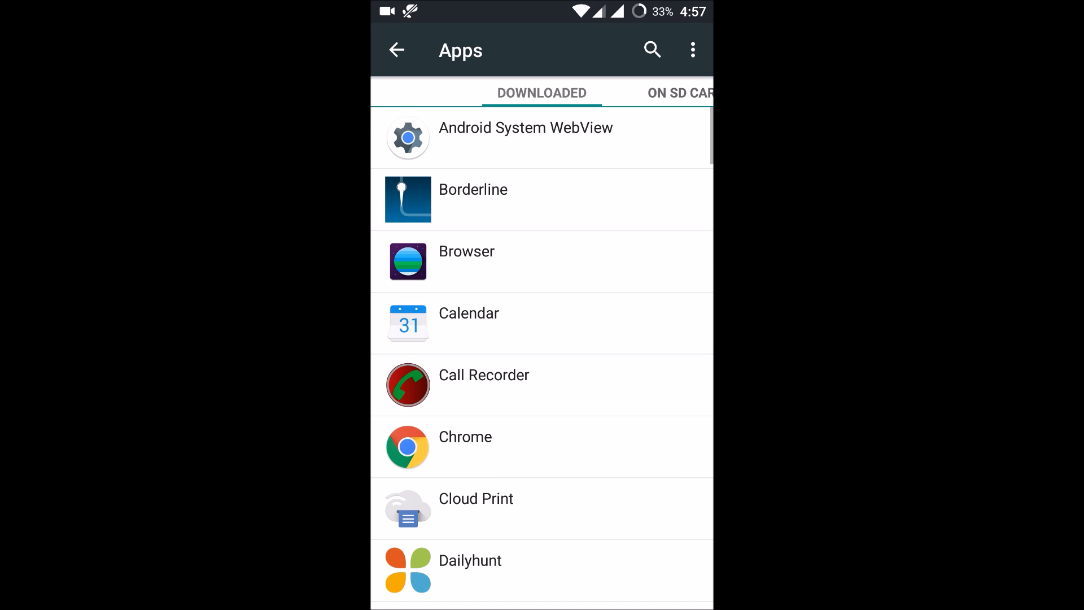
# - Review running apps' memory usage, then scroll the downloaded apps to Google Play Store
pyautogui.click(667, 93)
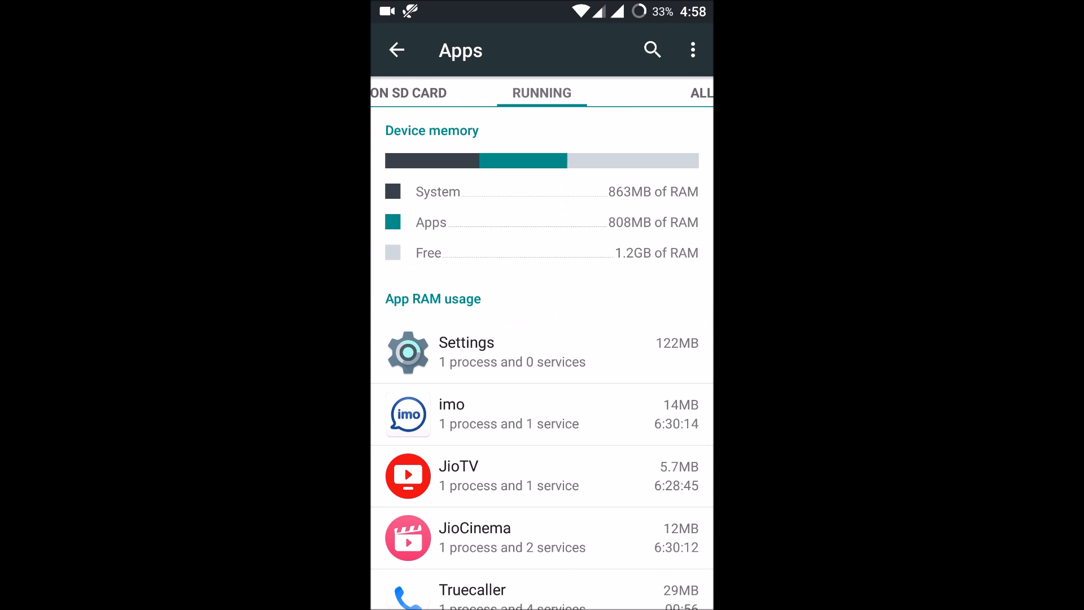
pyautogui.scroll(-3)
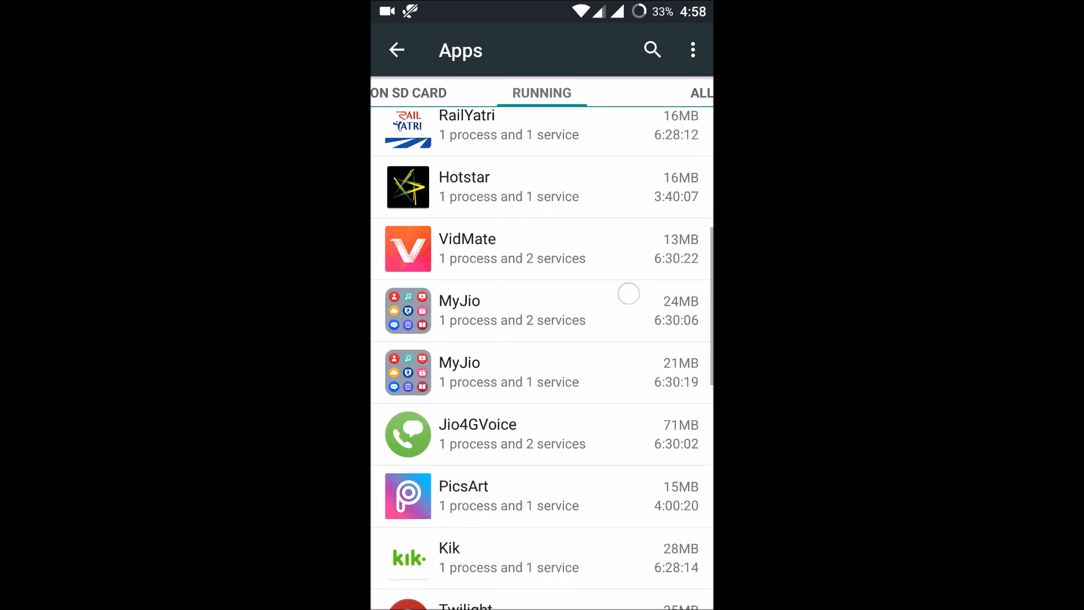
pyautogui.scroll(-3)
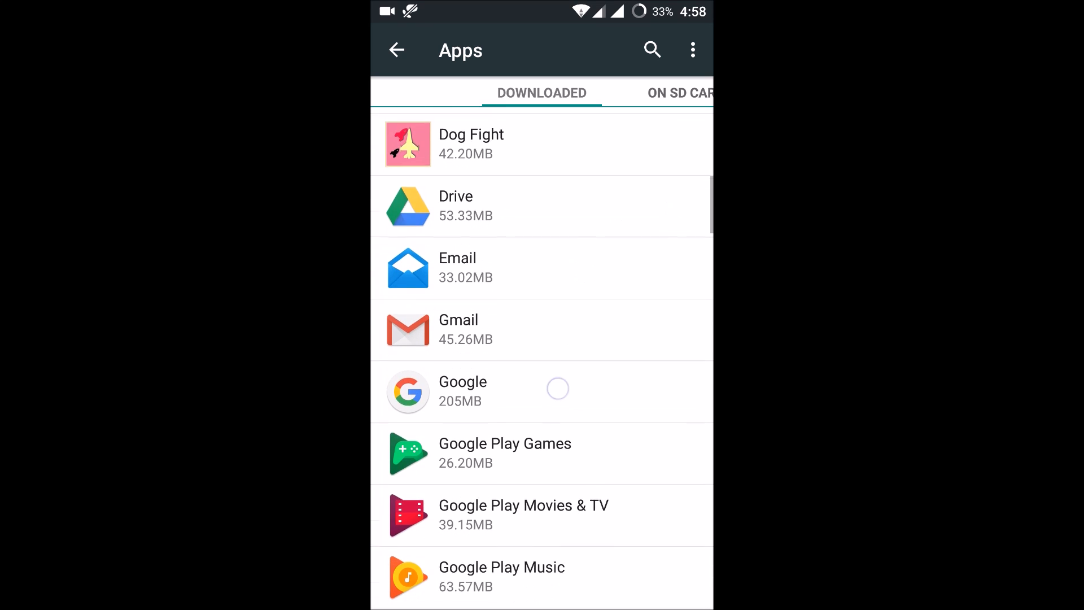
pyautogui.scroll(-3)
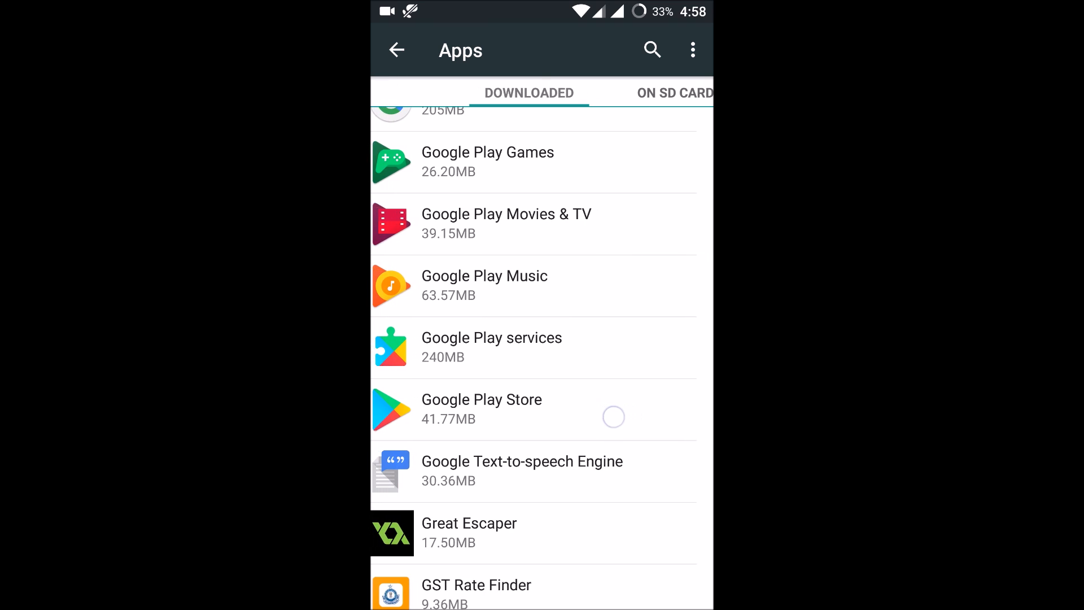
pyautogui.scroll(-3)
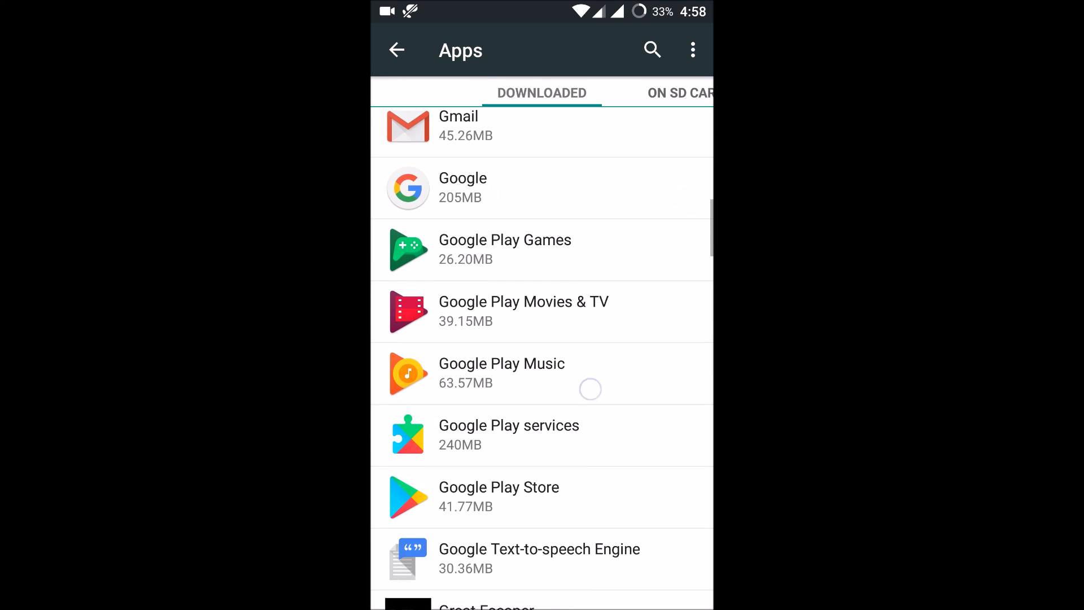
# - Force stop Google Play Store from its app info page, confirming with OK
pyautogui.click(498, 497)
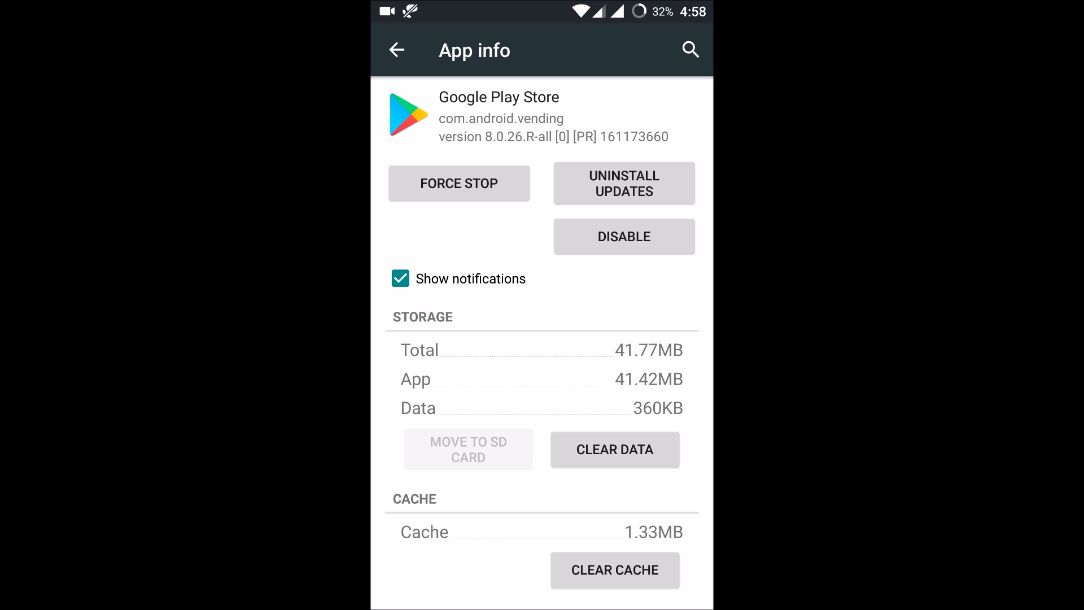
pyautogui.click(459, 183)
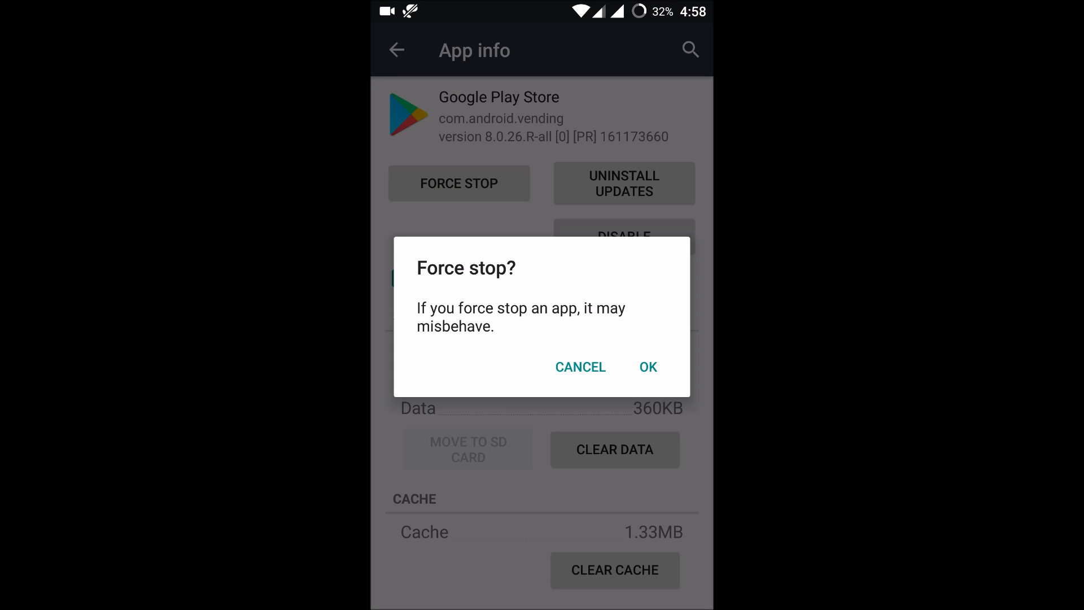
pyautogui.click(648, 366)
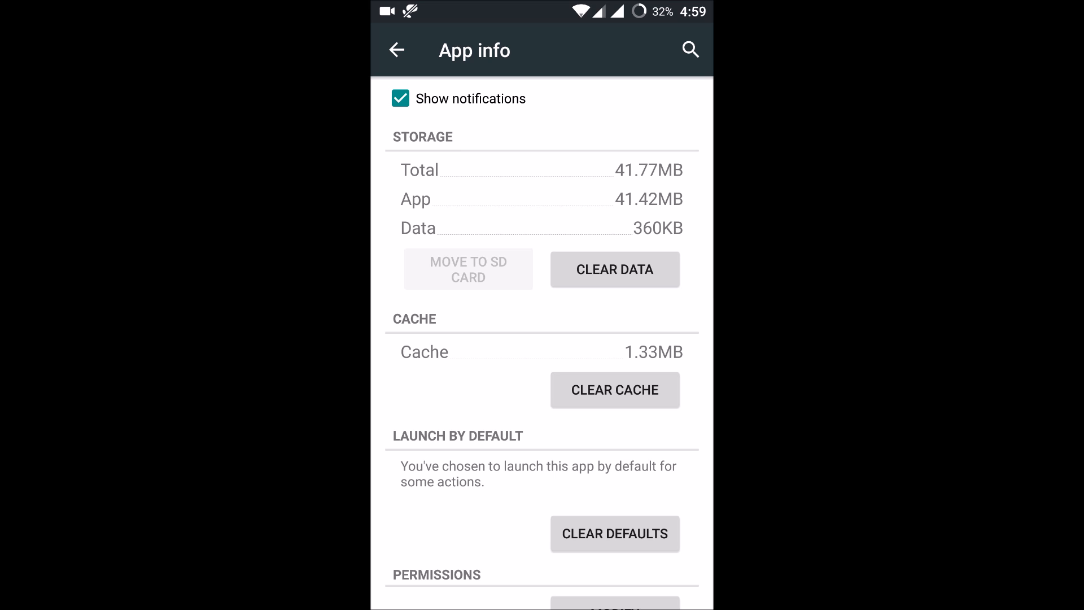
# - Clear Google Play Store's cache on its App info page
pyautogui.click(615, 389)
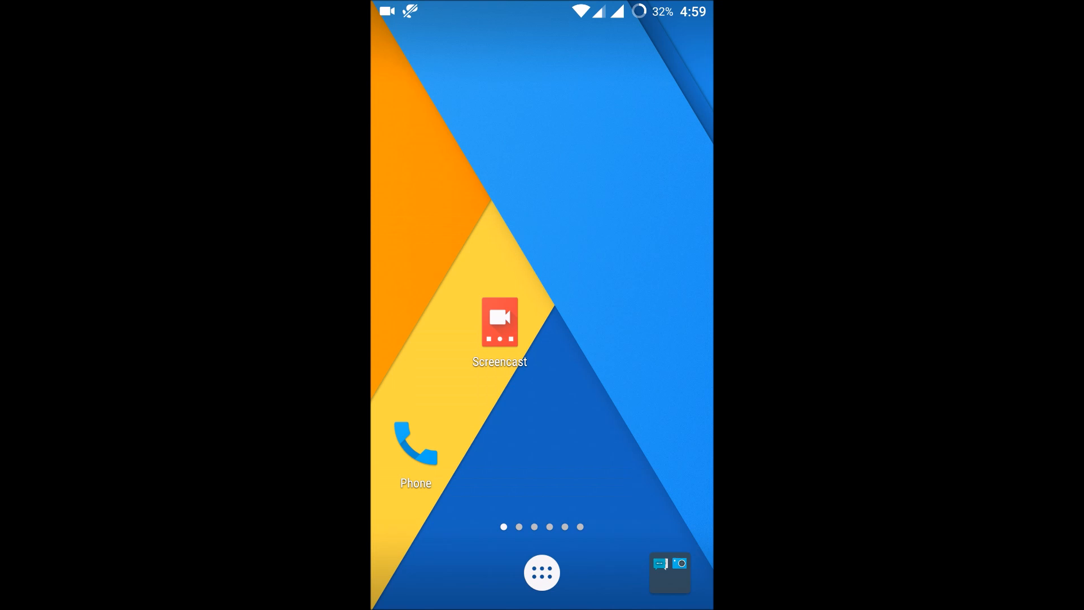
# - Open the launcher's app drawer from the home screen to show Play Store
pyautogui.click(542, 572)
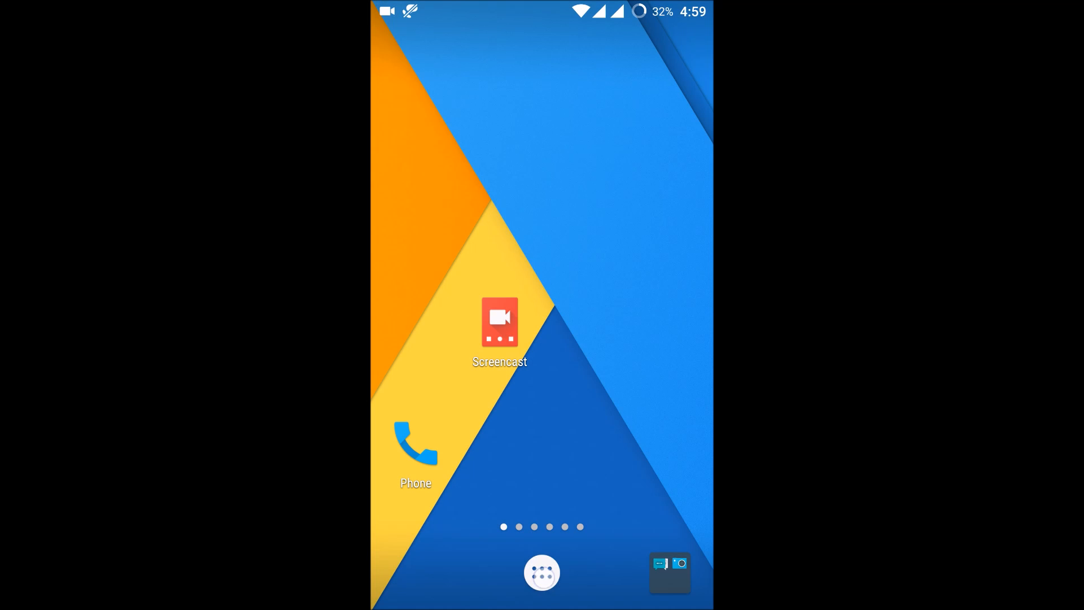
pyautogui.click(542, 572)
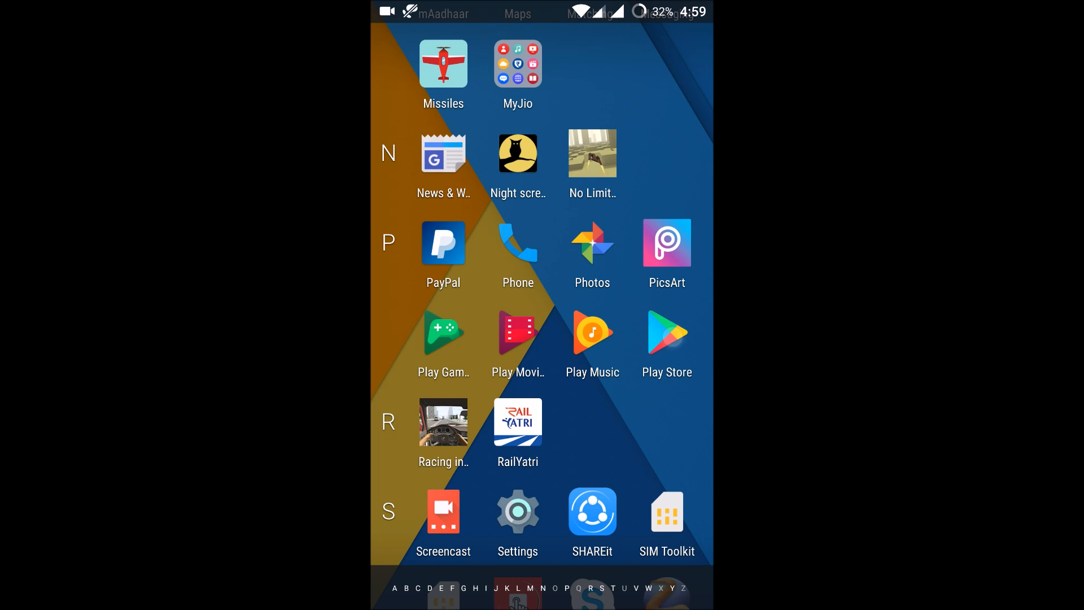
# - Launch Play Store and choose Help & feedback from its navigation menu
pyautogui.click(665, 338)
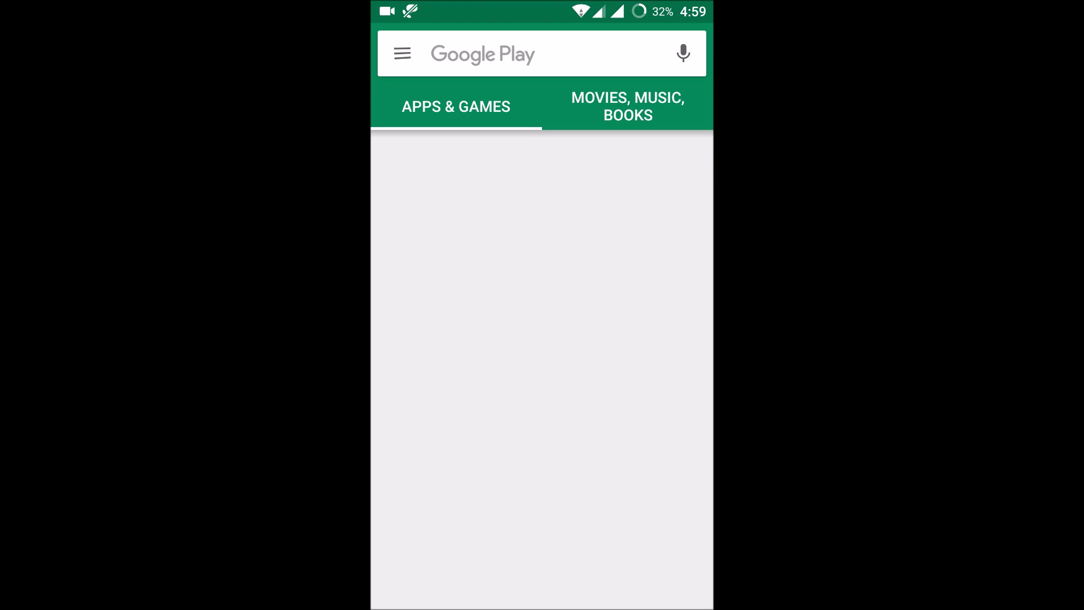
pyautogui.click(401, 53)
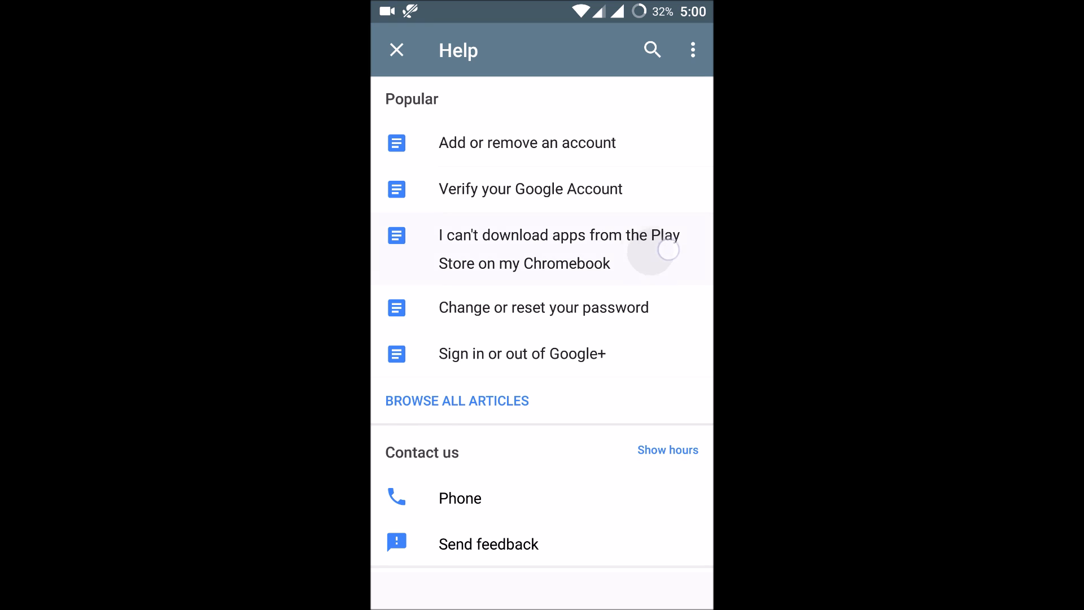
pyautogui.click(557, 249)
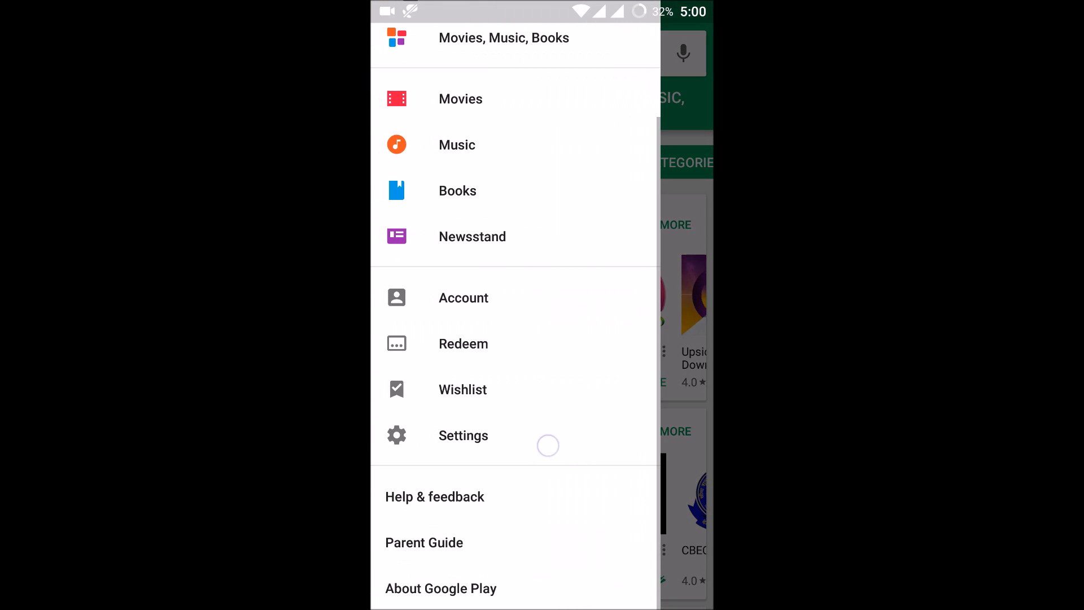
# - Read the 'I can't download apps from the Play Store on my Chromebook' article to the end
pyautogui.click(435, 496)
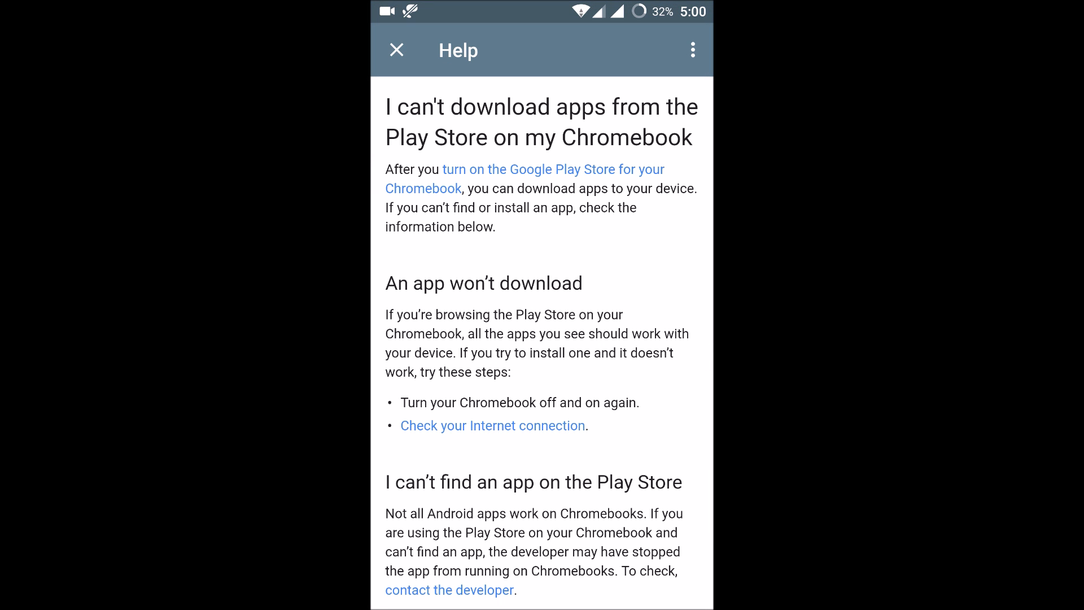
pyautogui.scroll(-3)
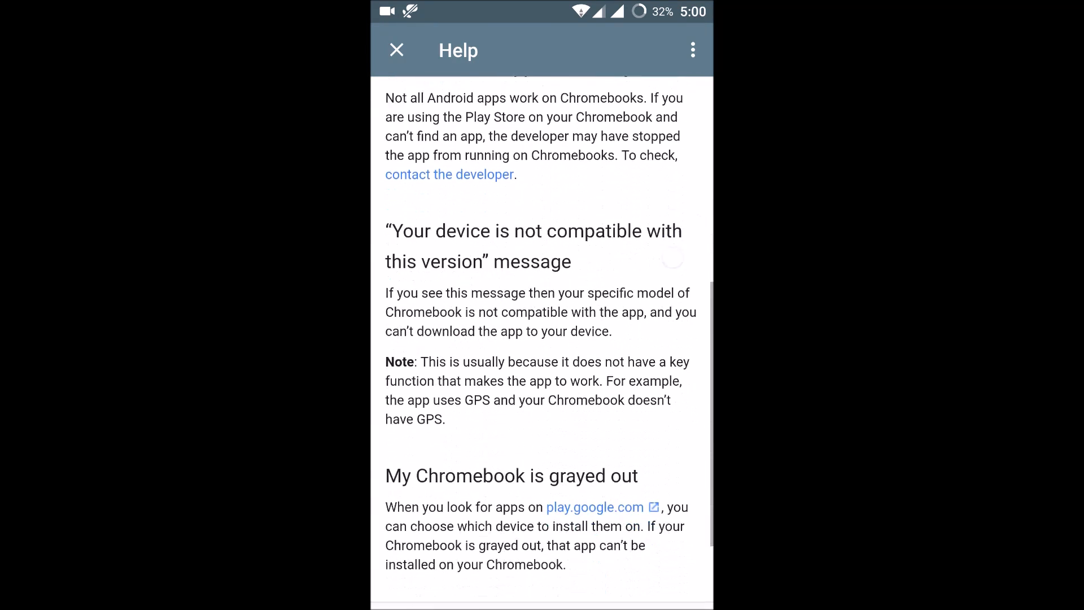
pyautogui.scroll(-3)
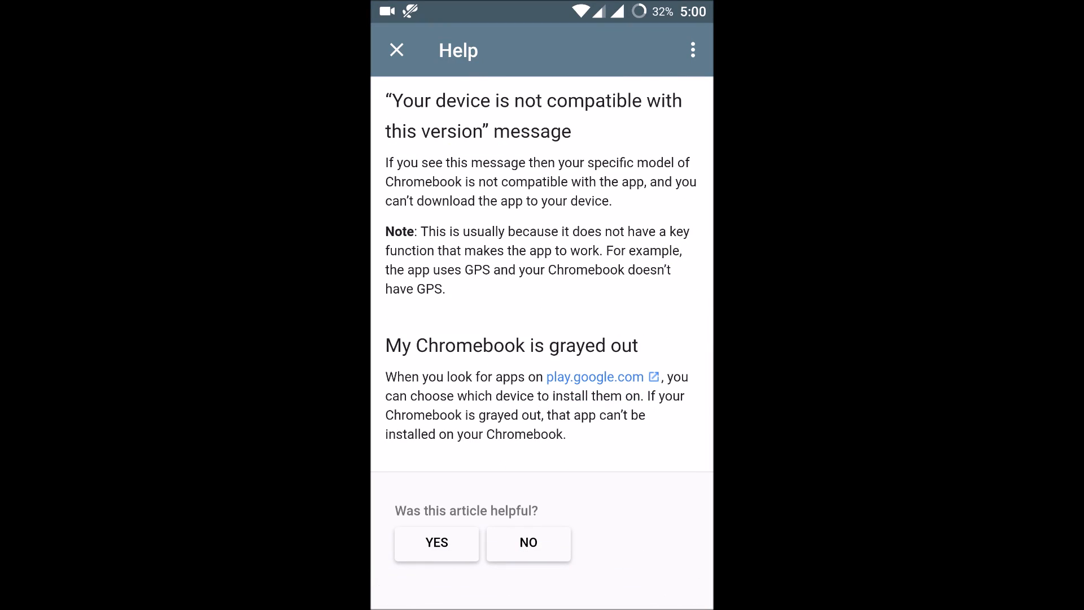